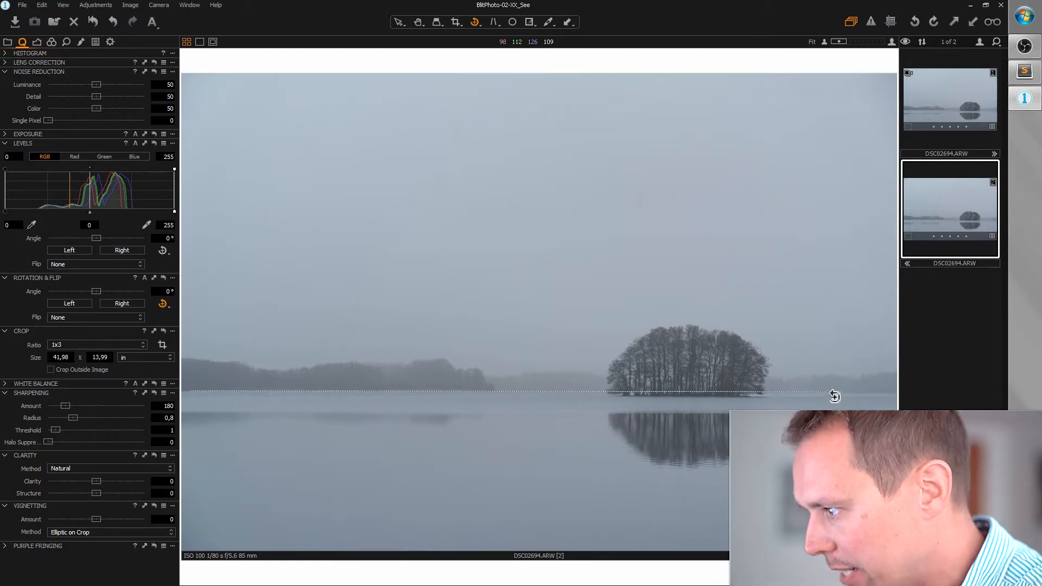
{"action": "mouse_move", "coordinate": [855, 397]}
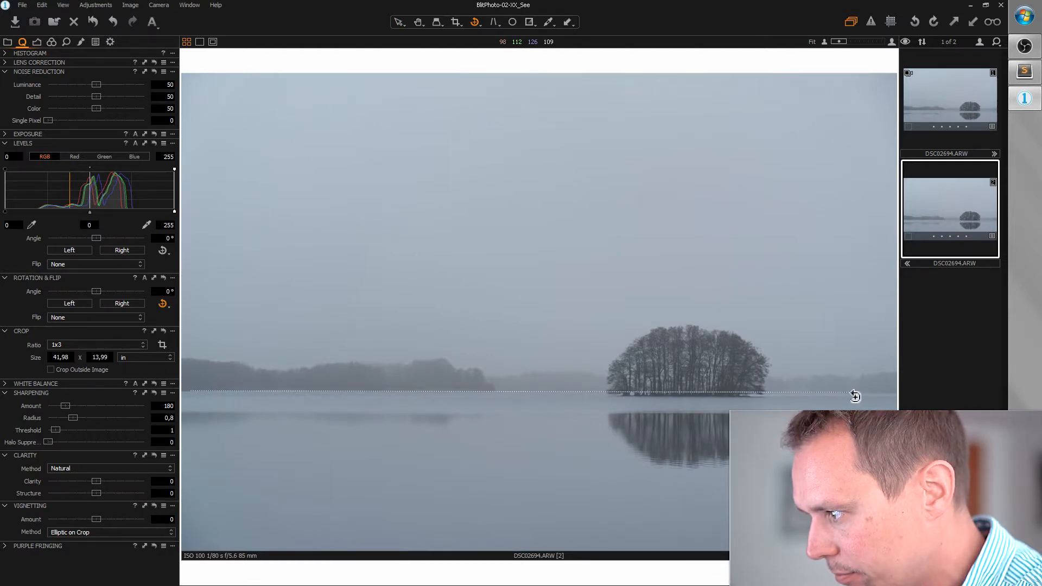
Crop the foggy lake photo to a 1x3 panorama with a -0.14° straightening rotation.
{"action": "left_click", "coordinate": [162, 344]}
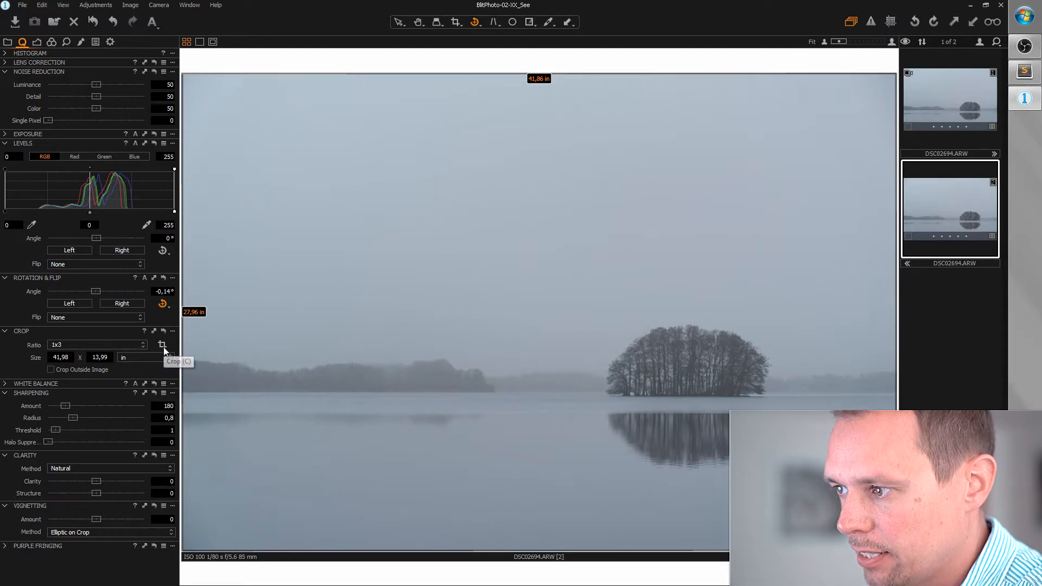
{"action": "left_click", "coordinate": [161, 344]}
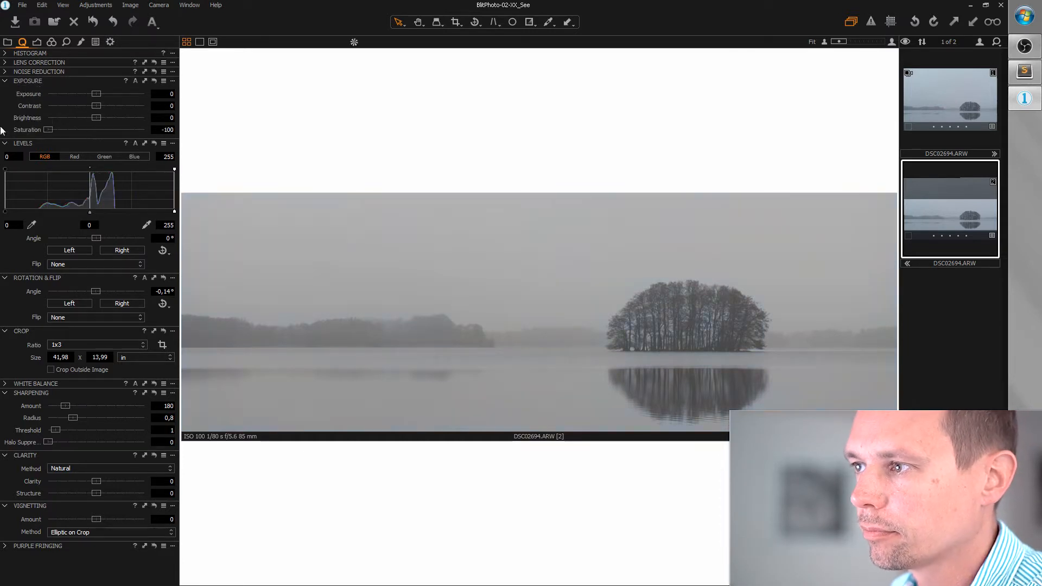
{"action": "mouse_move", "coordinate": [277, 220]}
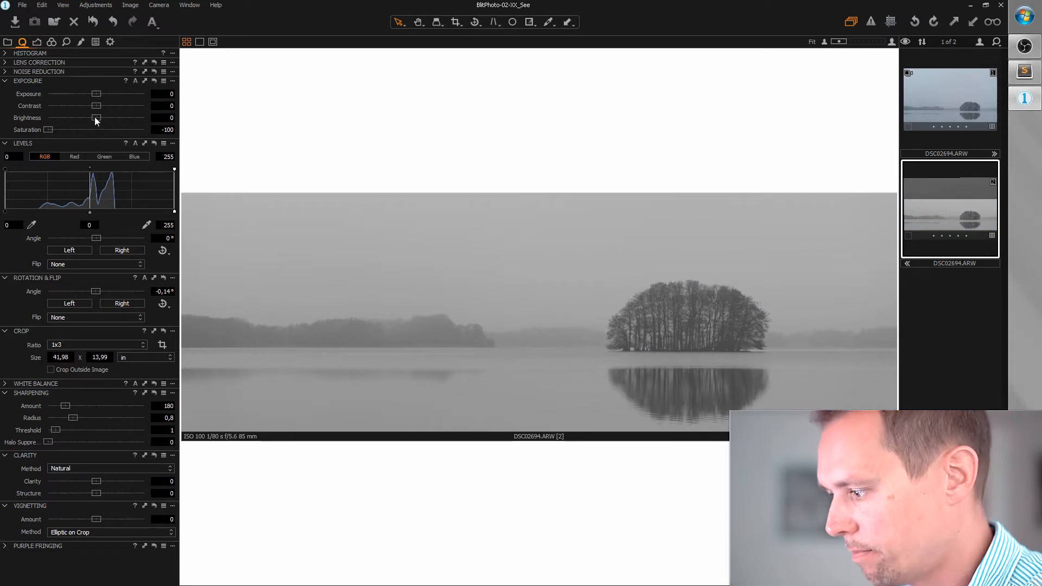
Raise Brightness to 40 in the Exposure tool for a lighter grey panorama.
{"action": "left_click_drag", "start_coordinate": [96, 117], "coordinate": [129, 117]}
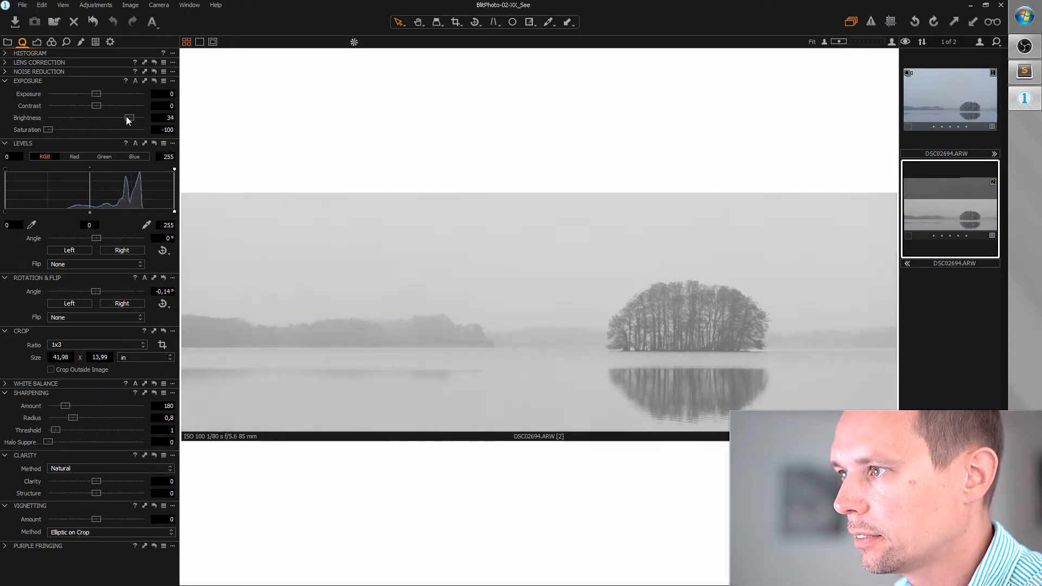
{"action": "left_click_drag", "start_coordinate": [130, 117], "coordinate": [134, 118]}
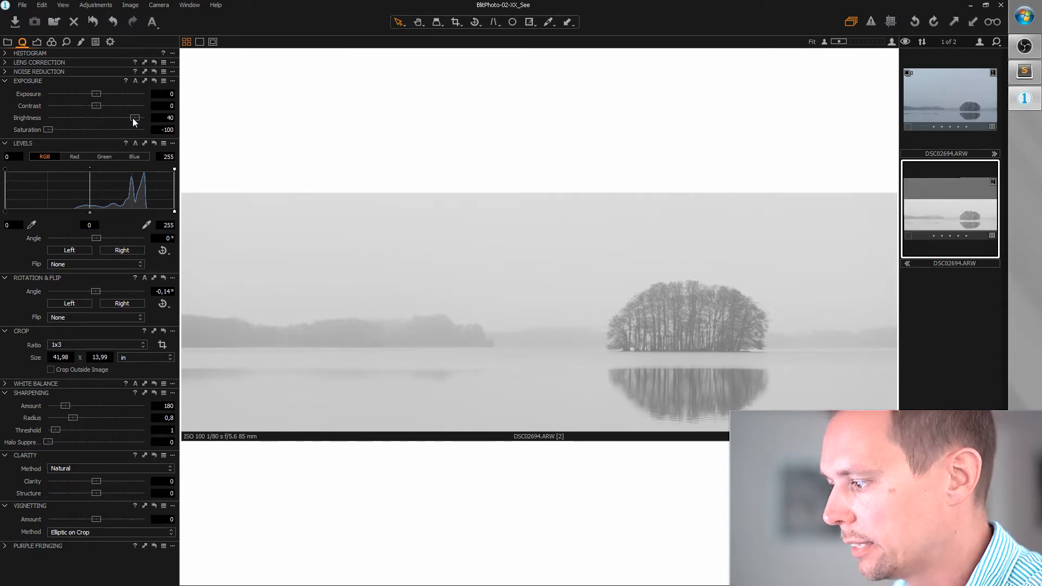
{"action": "mouse_move", "coordinate": [30, 216]}
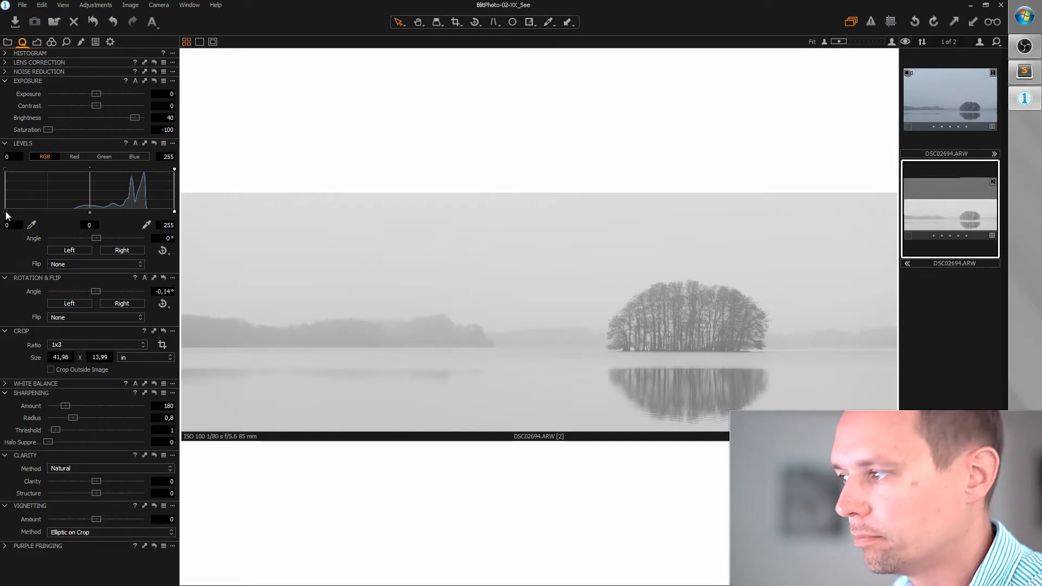
Set the Levels shadow handle to 98 and the highlight handle to 218.
{"action": "left_click_drag", "start_coordinate": [5, 198], "coordinate": [12, 197]}
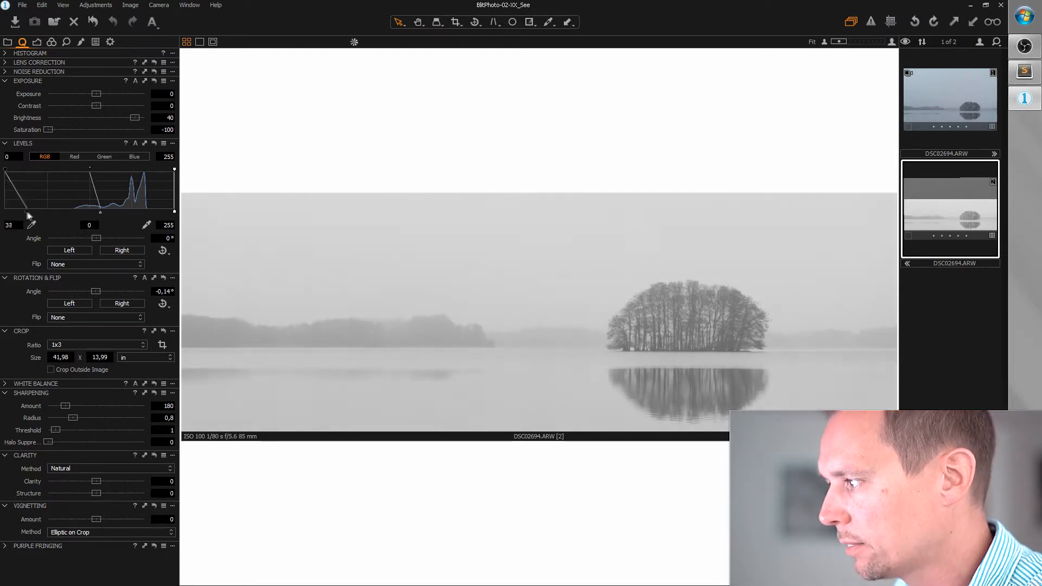
{"action": "left_click_drag", "start_coordinate": [29, 208], "coordinate": [63, 208]}
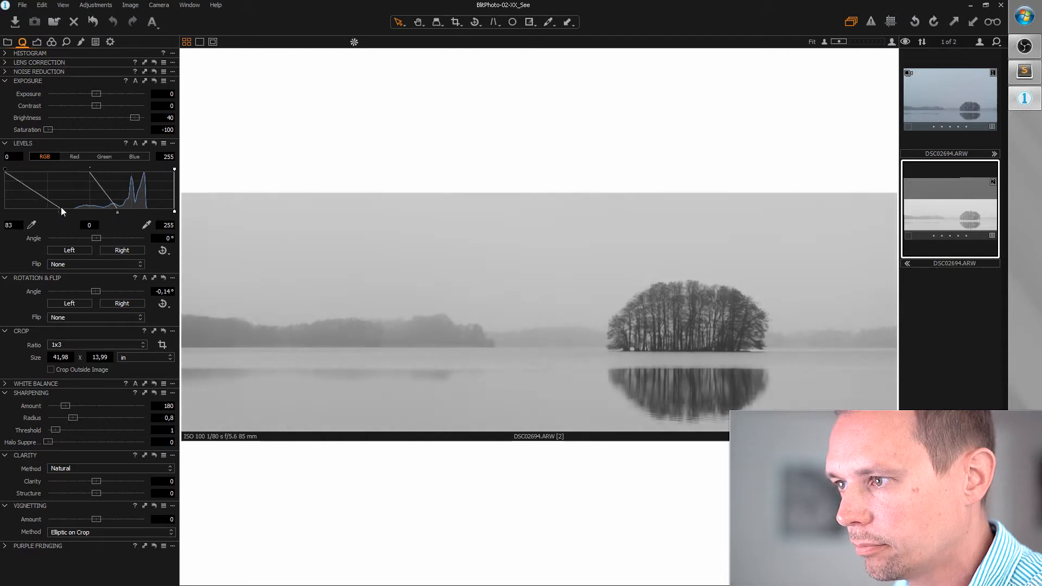
{"action": "left_click_drag", "start_coordinate": [64, 209], "coordinate": [70, 209]}
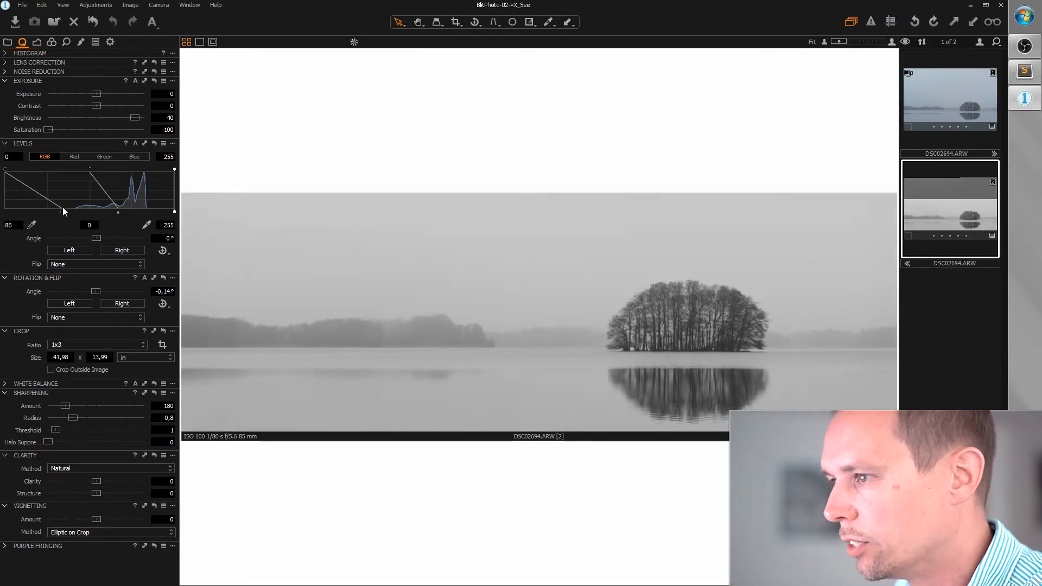
{"action": "left_click_drag", "start_coordinate": [63, 212], "coordinate": [71, 212]}
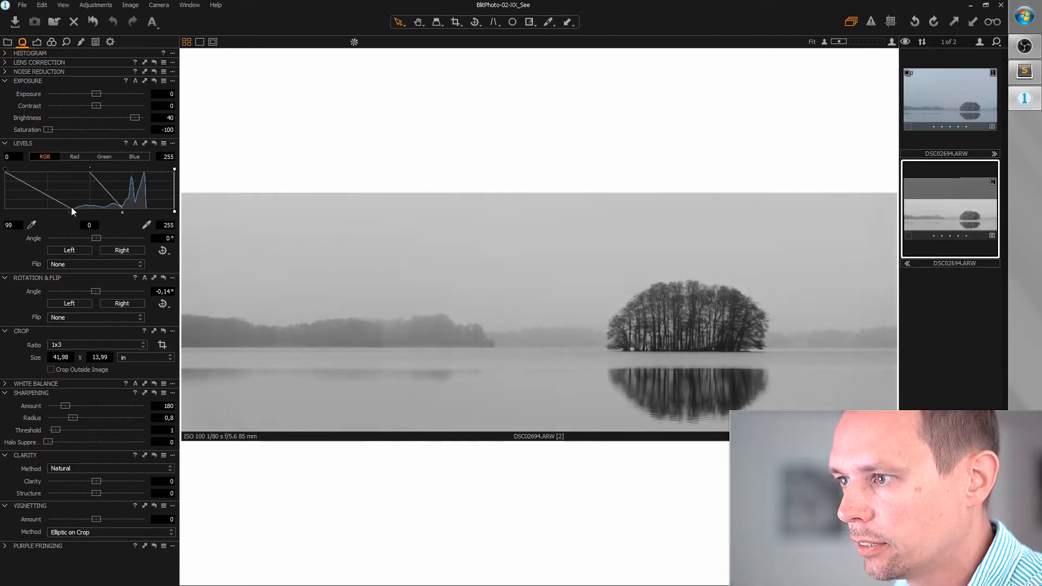
{"action": "left_click_drag", "start_coordinate": [72, 211], "coordinate": [71, 211]}
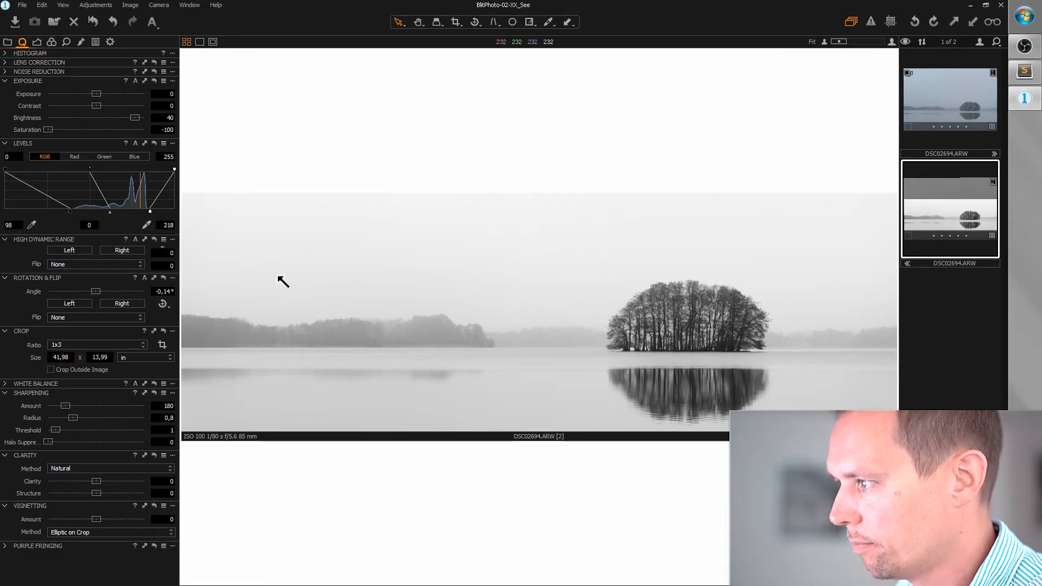
{"action": "mouse_move", "coordinate": [342, 282]}
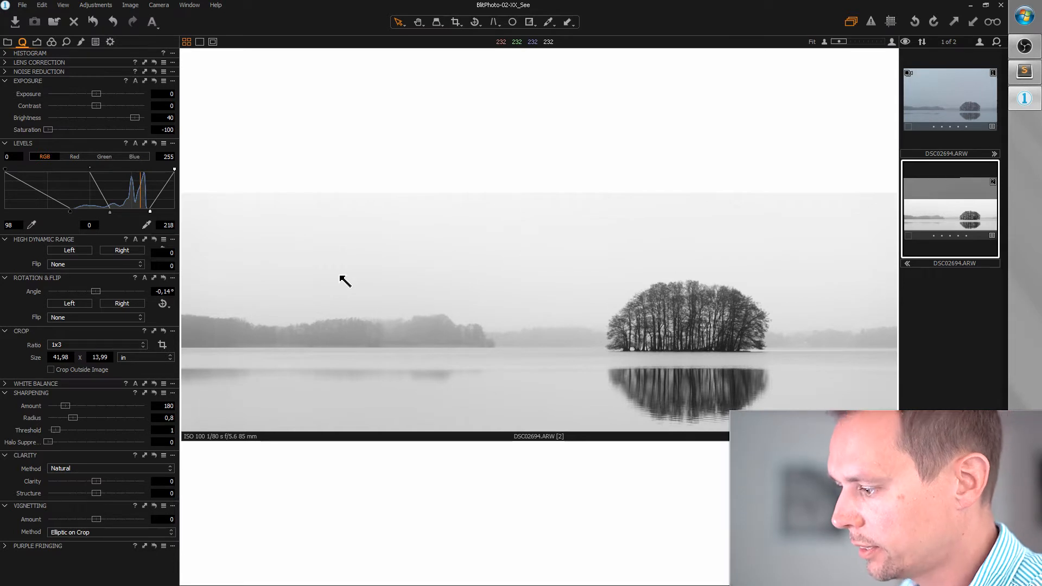
{"action": "mouse_move", "coordinate": [42, 134]}
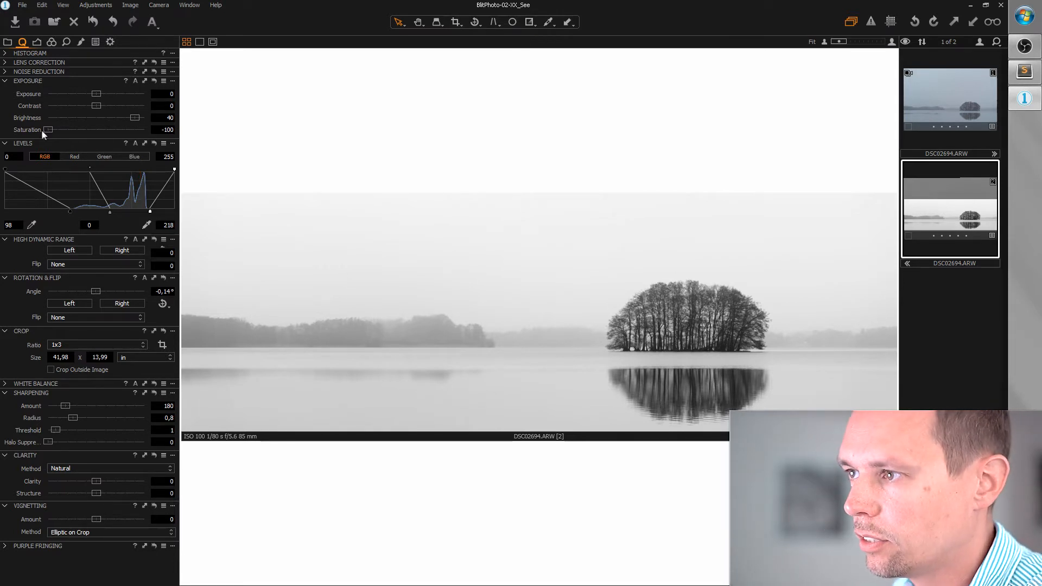
{"action": "left_click_drag", "start_coordinate": [47, 129], "coordinate": [83, 129]}
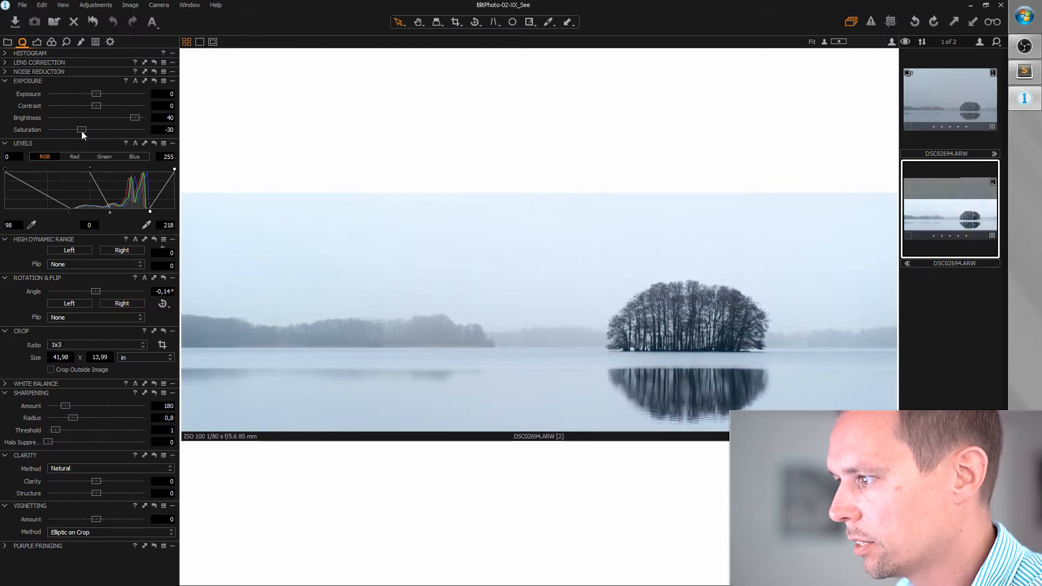
{"action": "left_click_drag", "start_coordinate": [81, 130], "coordinate": [48, 129]}
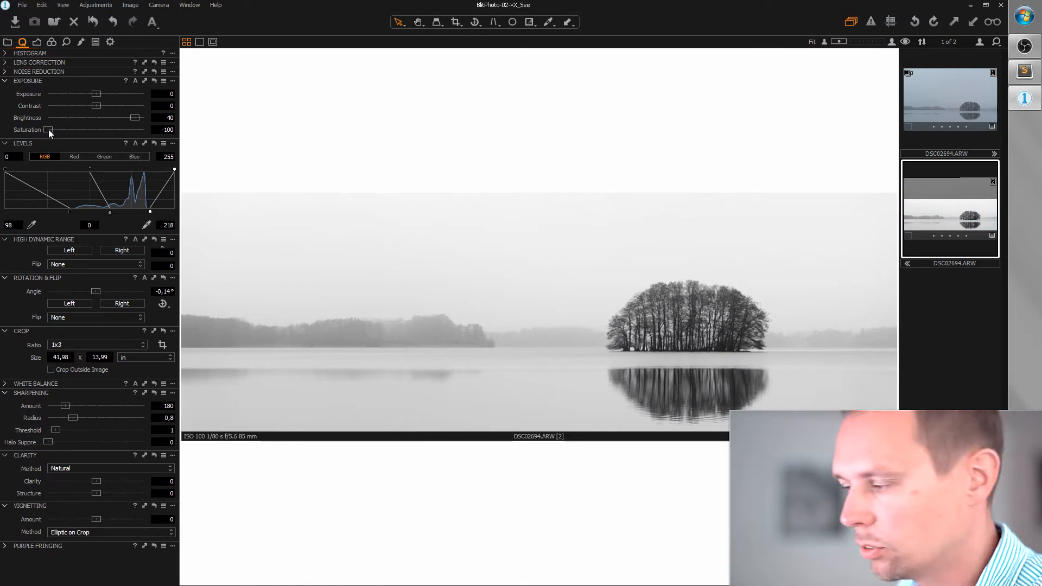
{"action": "mouse_move", "coordinate": [85, 64]}
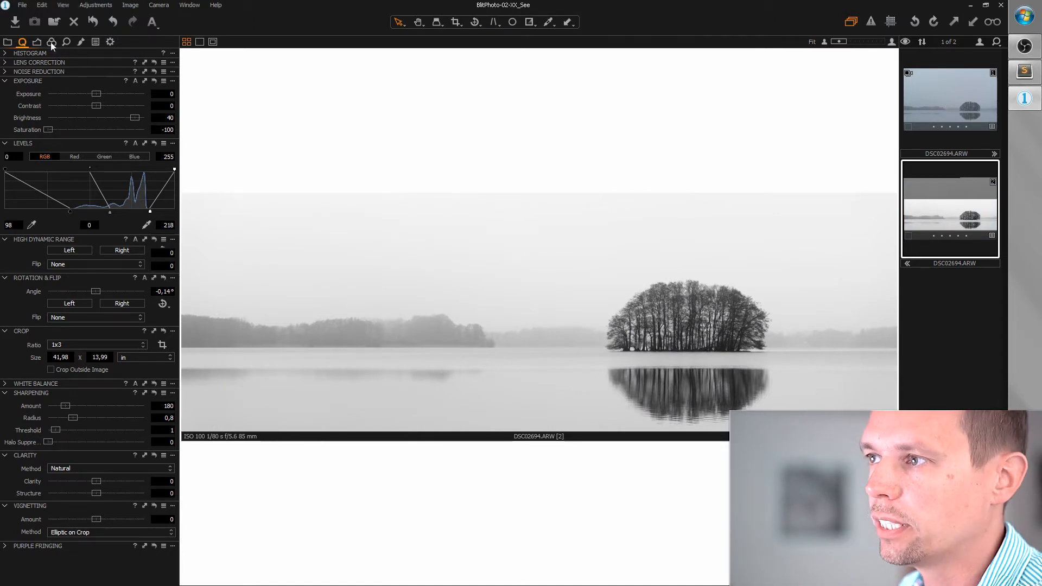
Shift the Color Balance midtone wheel toward blue for a cool cast.
{"action": "left_click", "coordinate": [52, 42]}
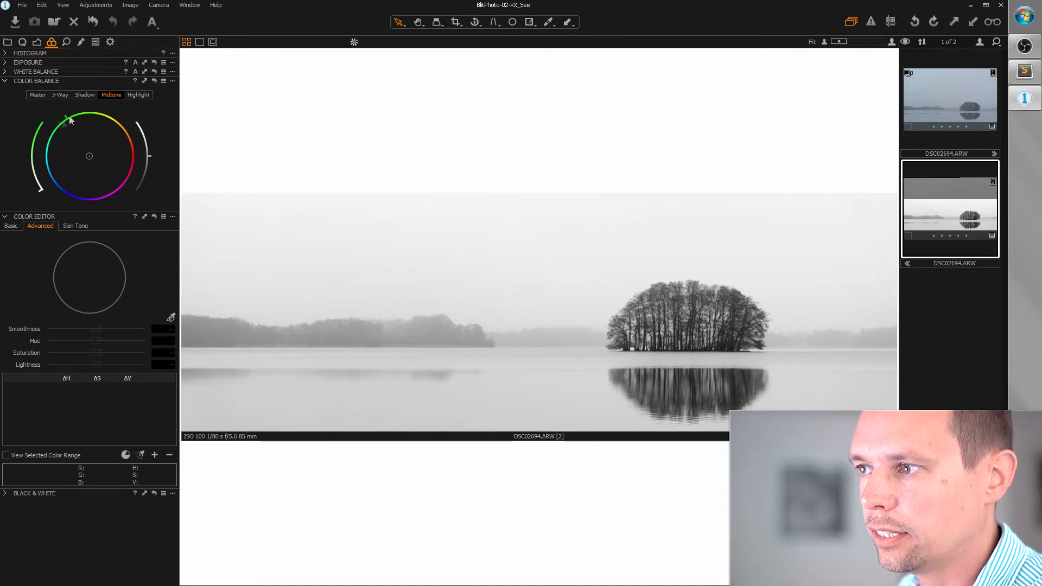
{"action": "left_click_drag", "start_coordinate": [70, 119], "coordinate": [49, 189]}
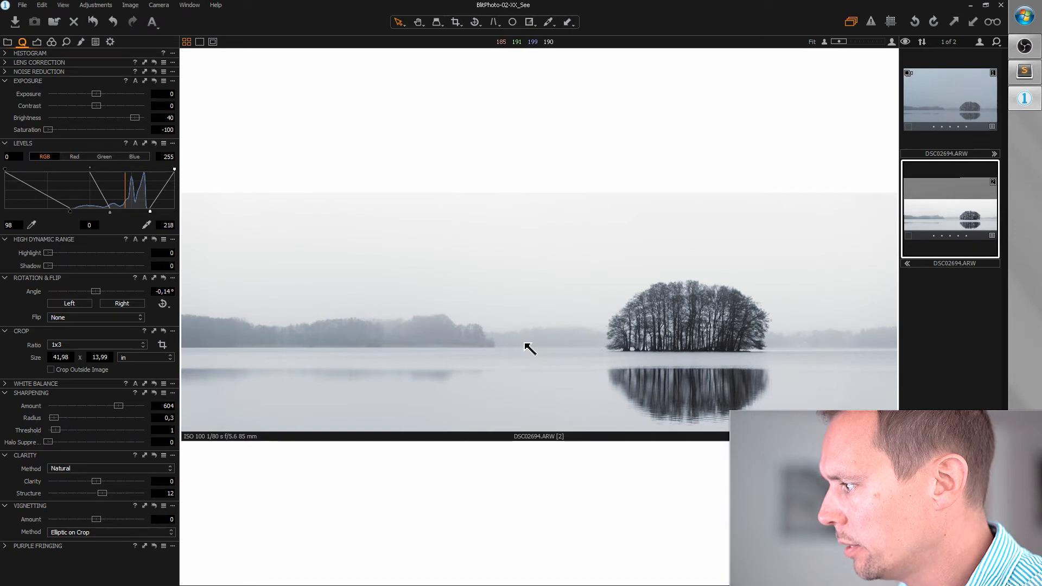
{"action": "mouse_move", "coordinate": [454, 357]}
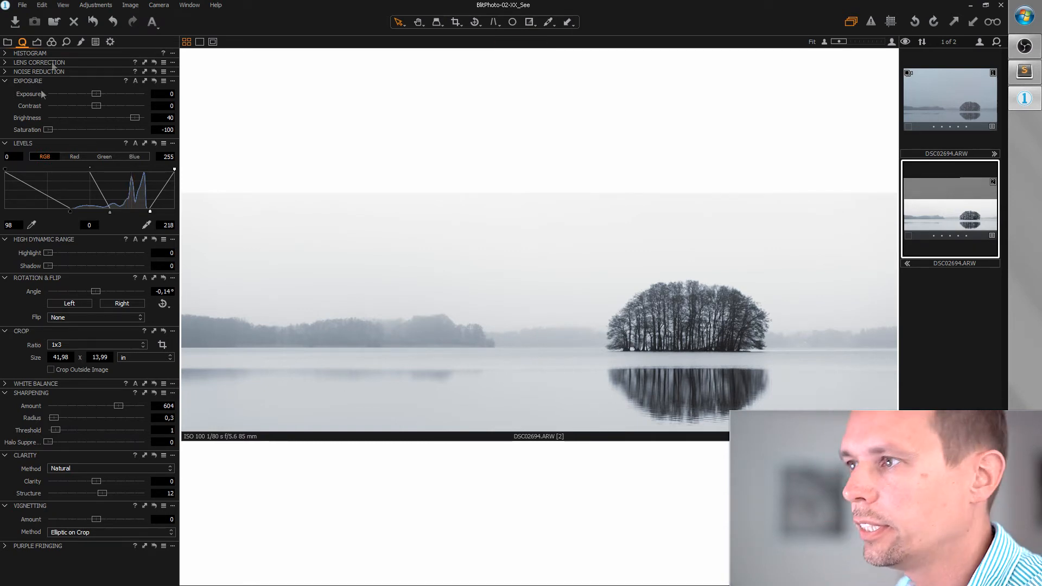
Add local adjustment Layer 1 and choose Draw Mask for it.
{"action": "left_click", "coordinate": [81, 41]}
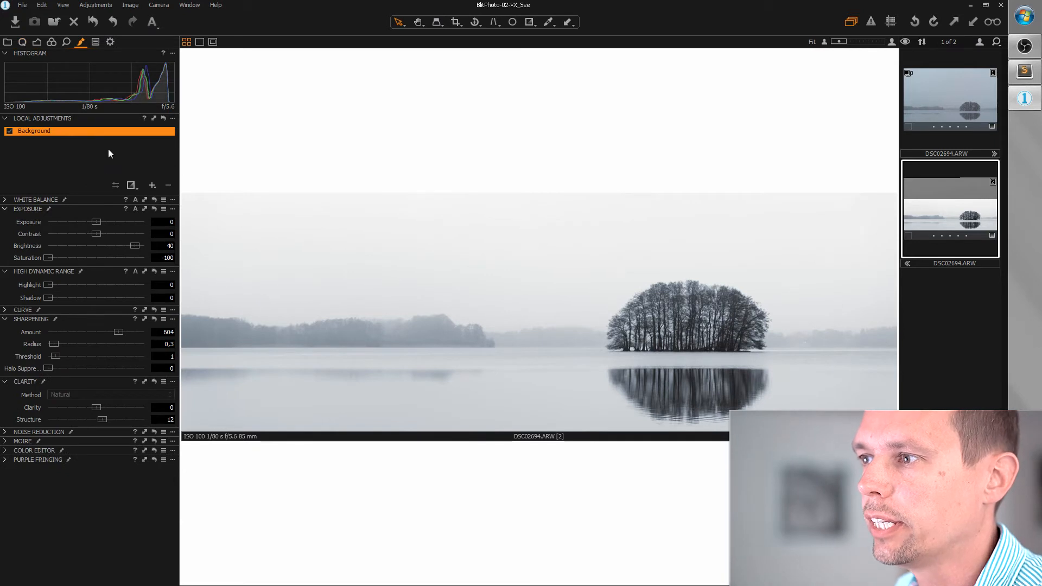
{"action": "left_click", "coordinate": [152, 185]}
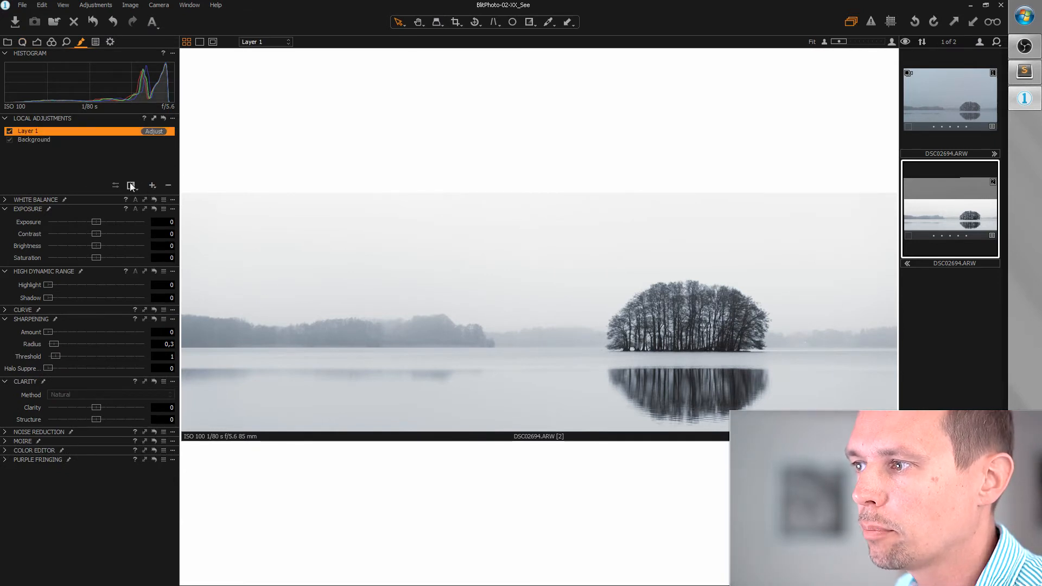
{"action": "left_click", "coordinate": [131, 185]}
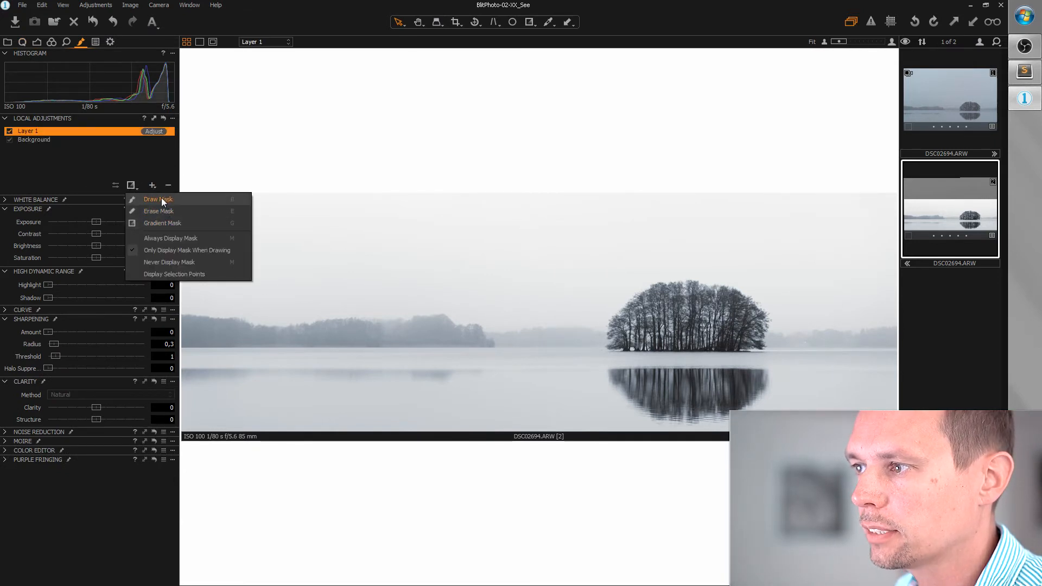
{"action": "left_click", "coordinate": [159, 199]}
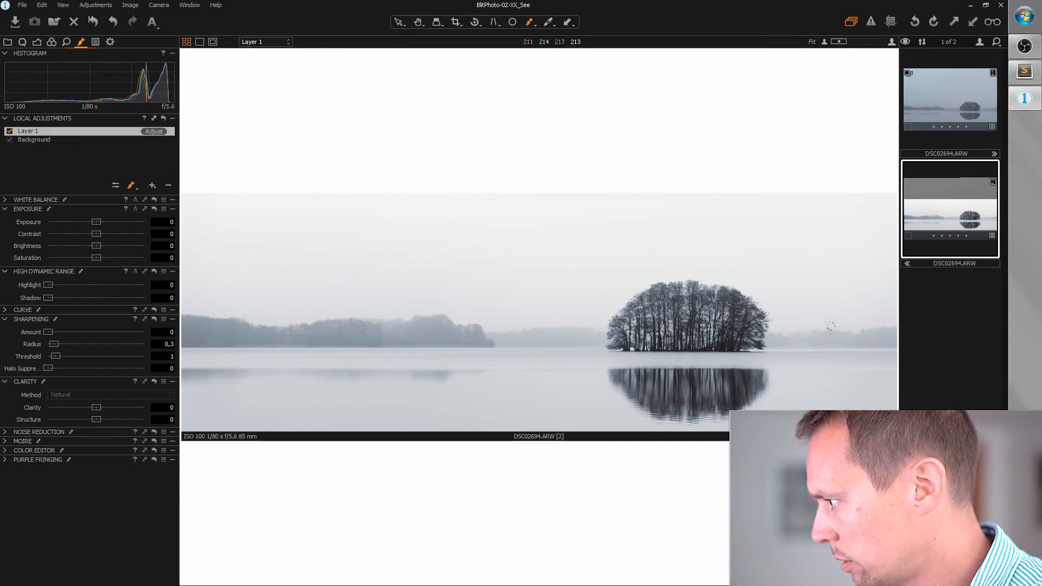
{"action": "mouse_move", "coordinate": [112, 128]}
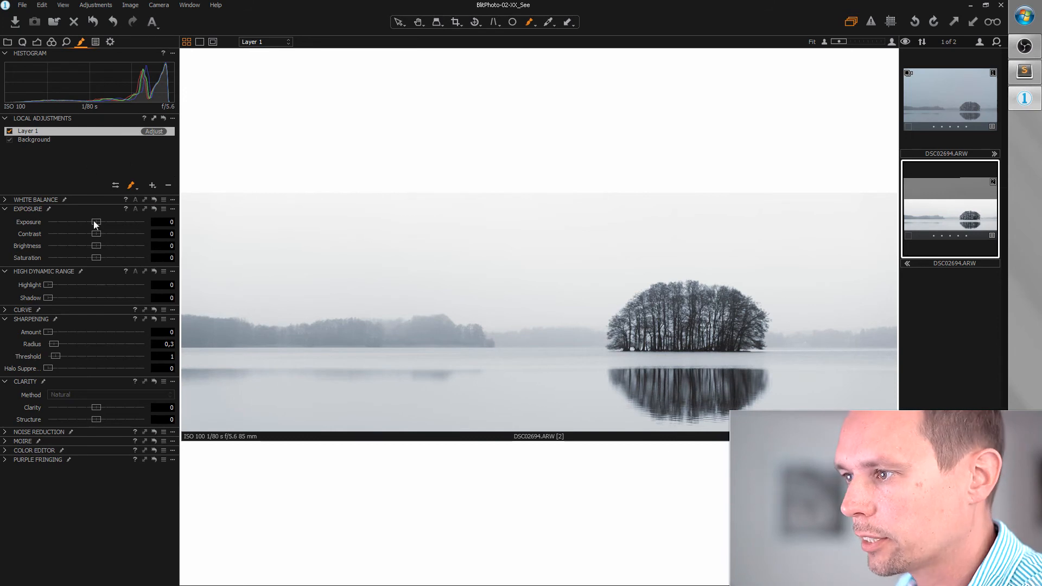
Set Layer 1's Exposure to about +0.49 to brighten the masked water.
{"action": "left_click_drag", "start_coordinate": [96, 222], "coordinate": [103, 222]}
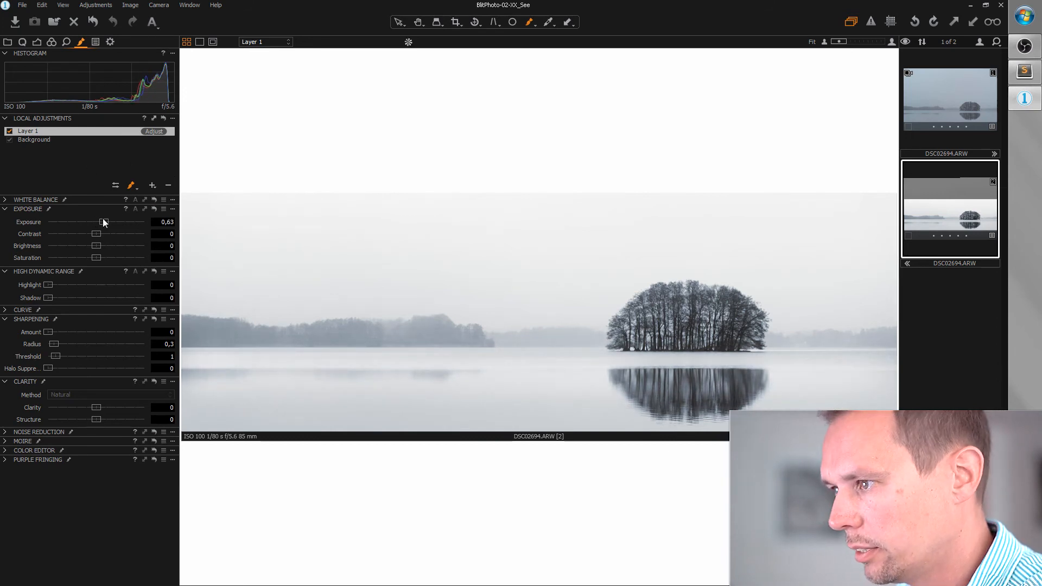
{"action": "left_click_drag", "start_coordinate": [103, 222], "coordinate": [100, 222]}
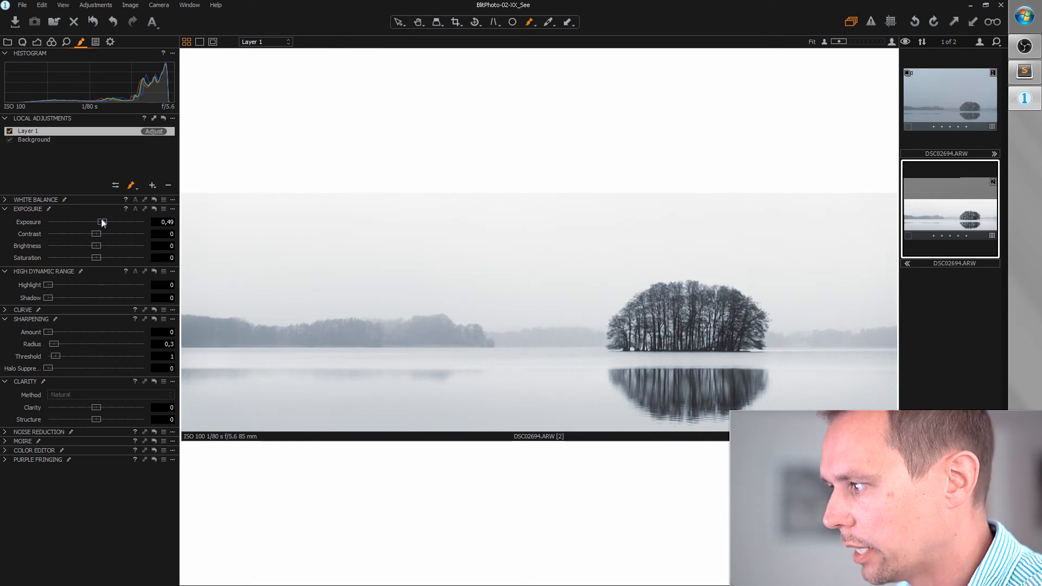
{"action": "mouse_move", "coordinate": [543, 148]}
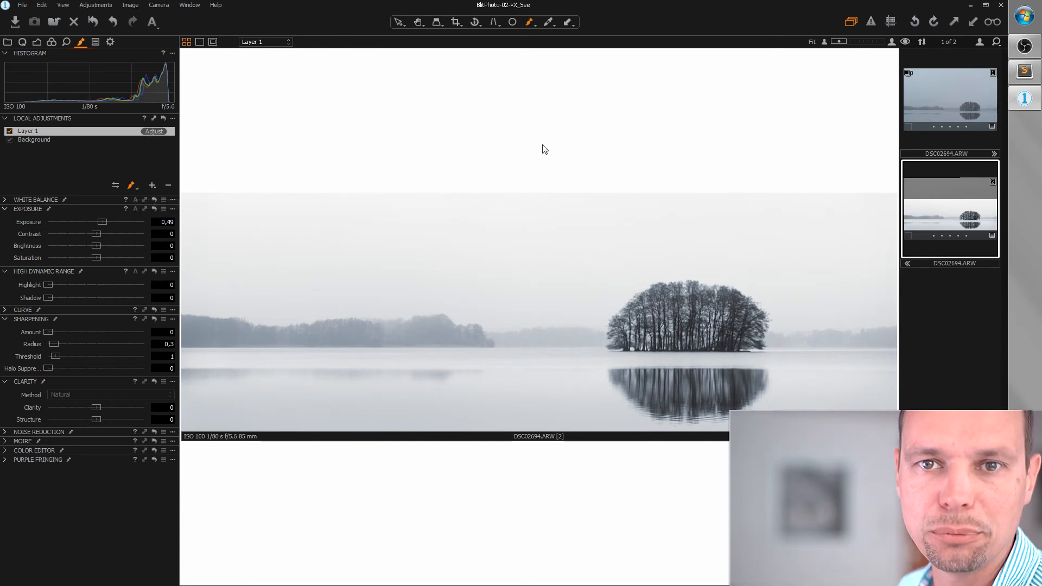
{"action": "left_click", "coordinate": [949, 100]}
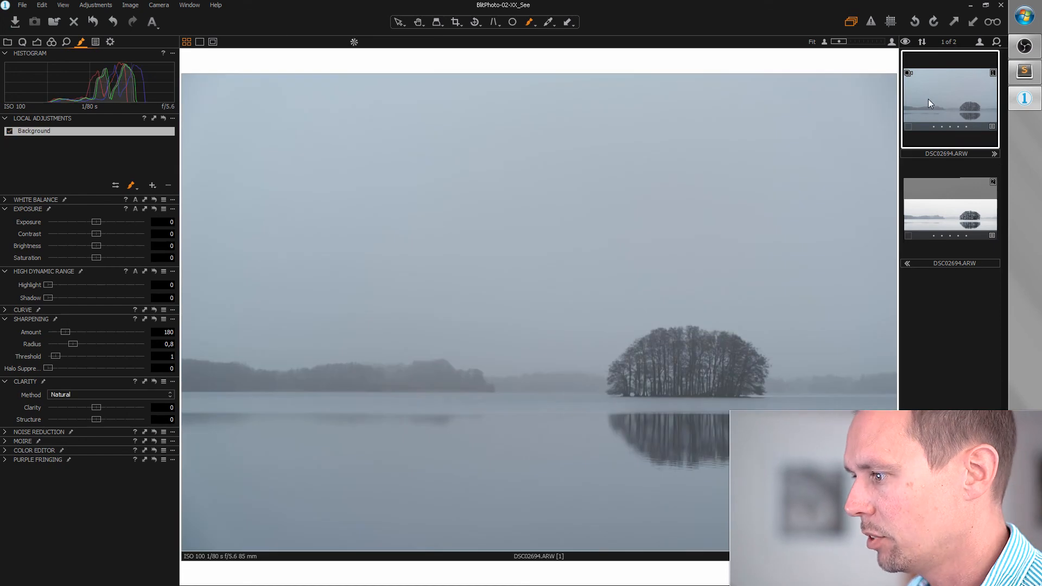
{"action": "mouse_move", "coordinate": [936, 217]}
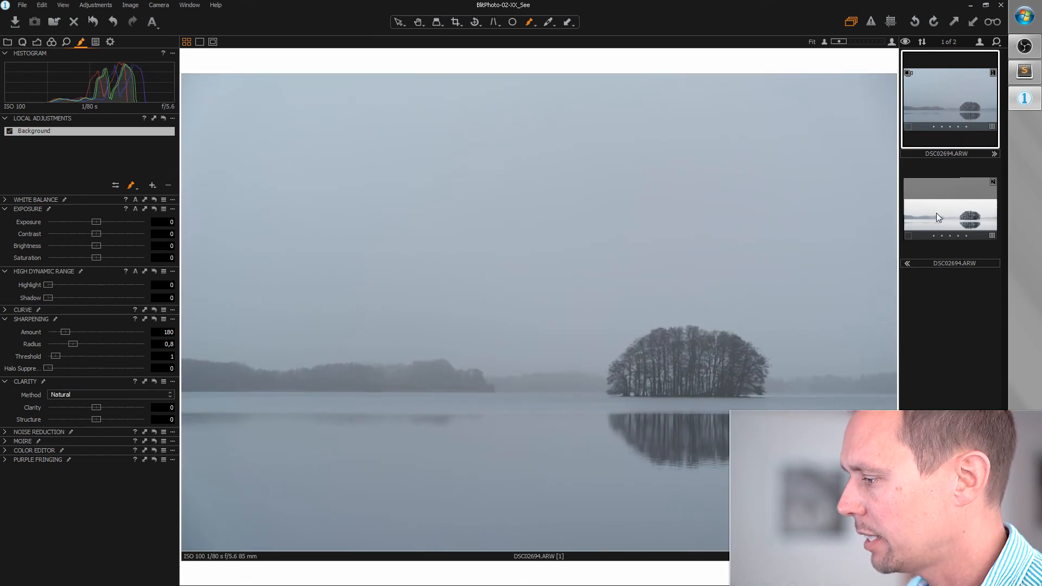
{"action": "left_click", "coordinate": [152, 184]}
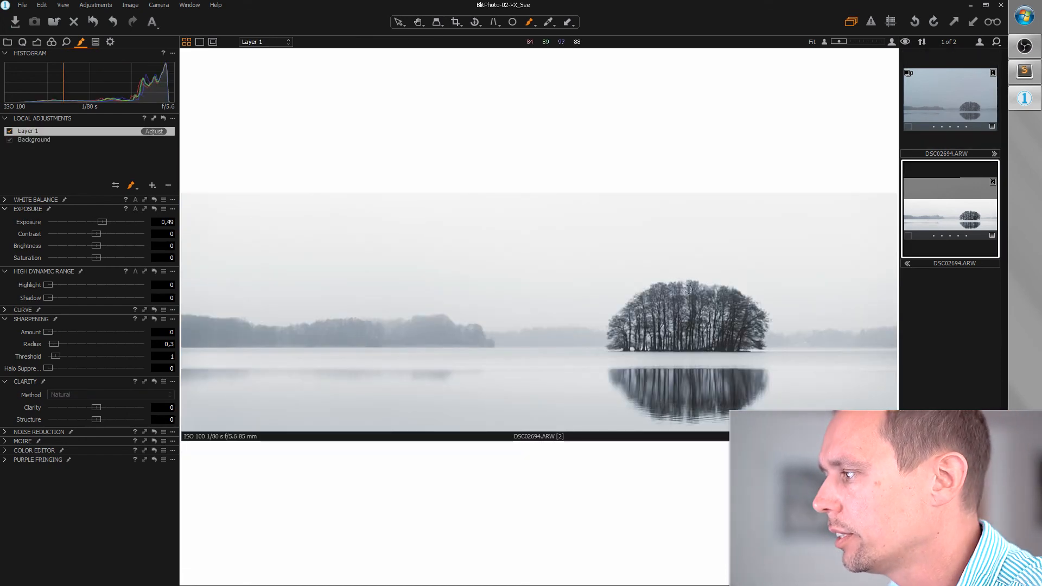